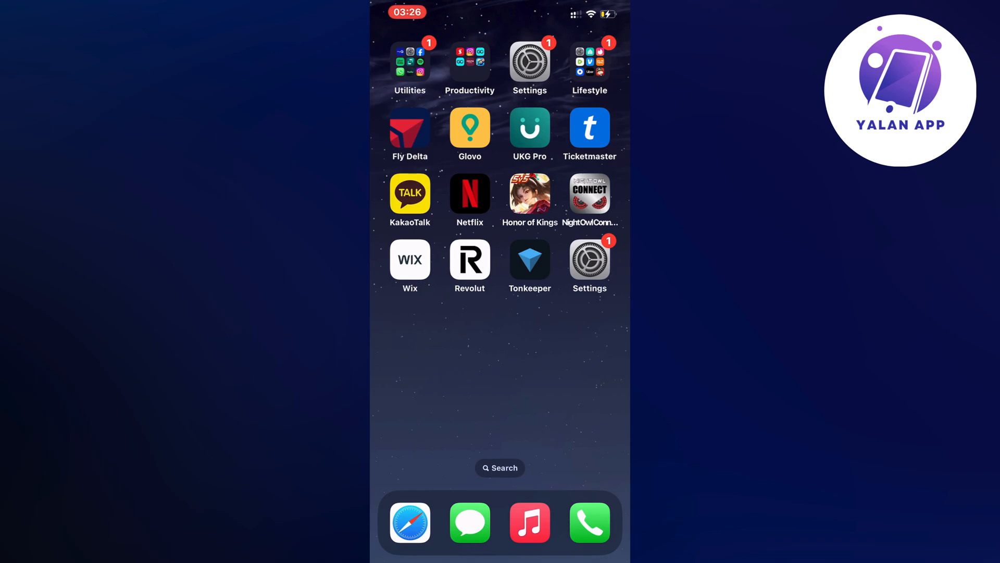
- Launch Settings from the home screen and scroll the main list down toward Wallet & Apple Pay
left_click(529, 62)
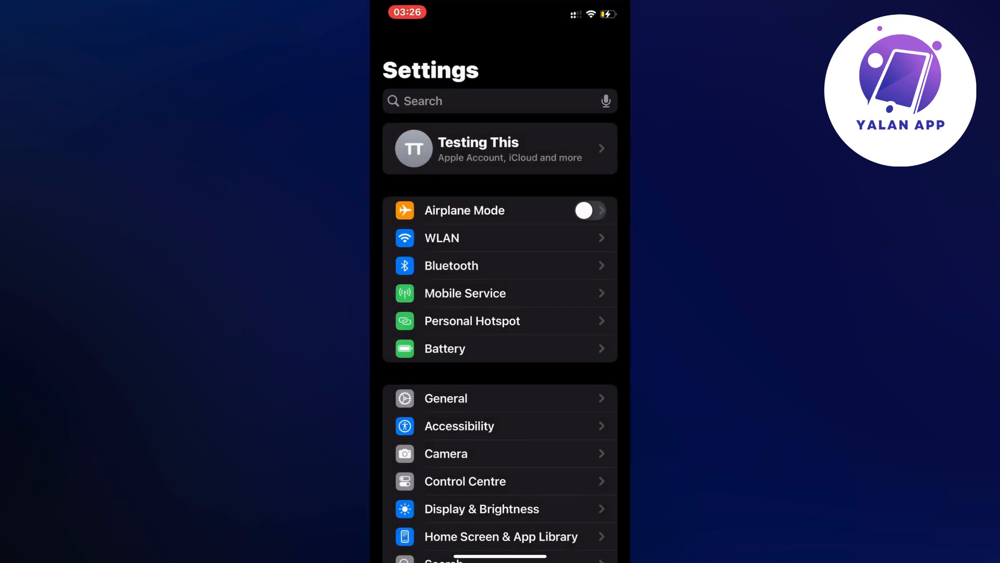
scroll("down", 3)
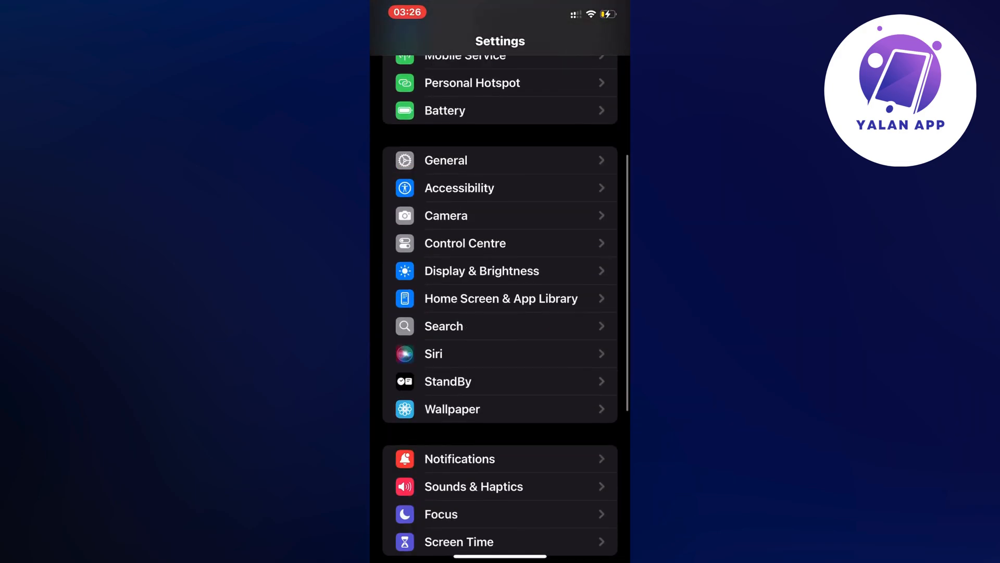
scroll("down", 3)
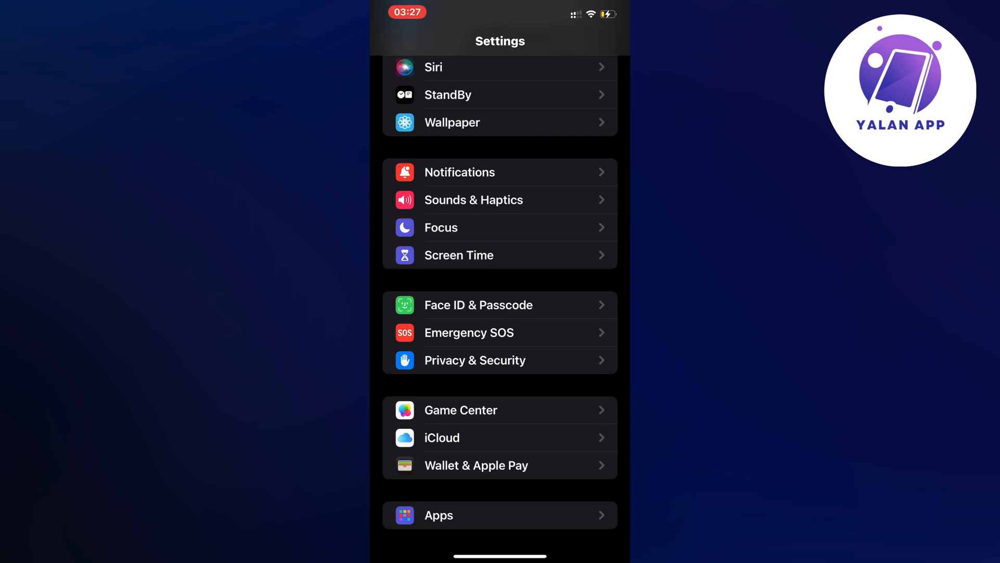
- Enter Wallet & Apple Pay and choose Add Card under Payment Cards
left_click(475, 465)
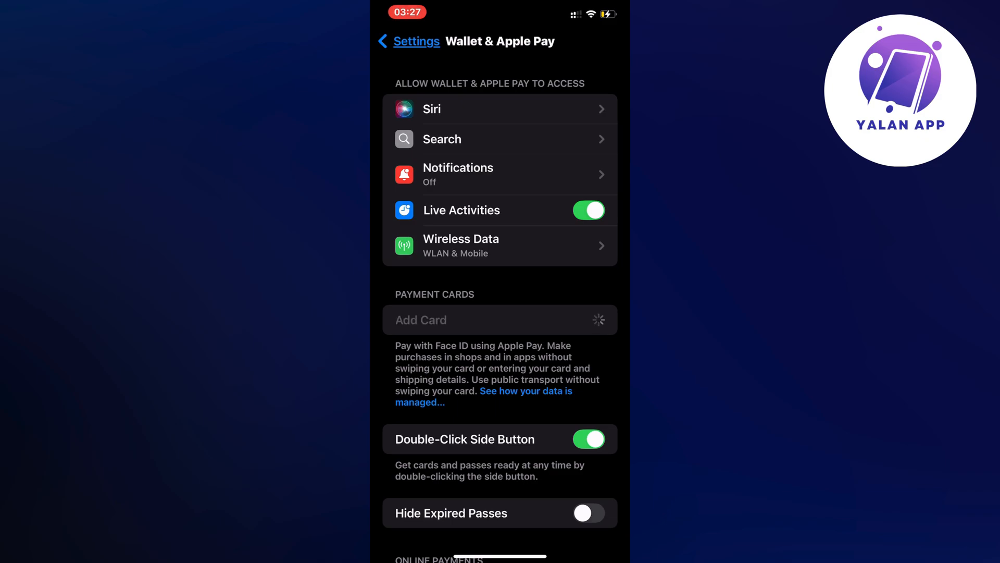
left_click(499, 319)
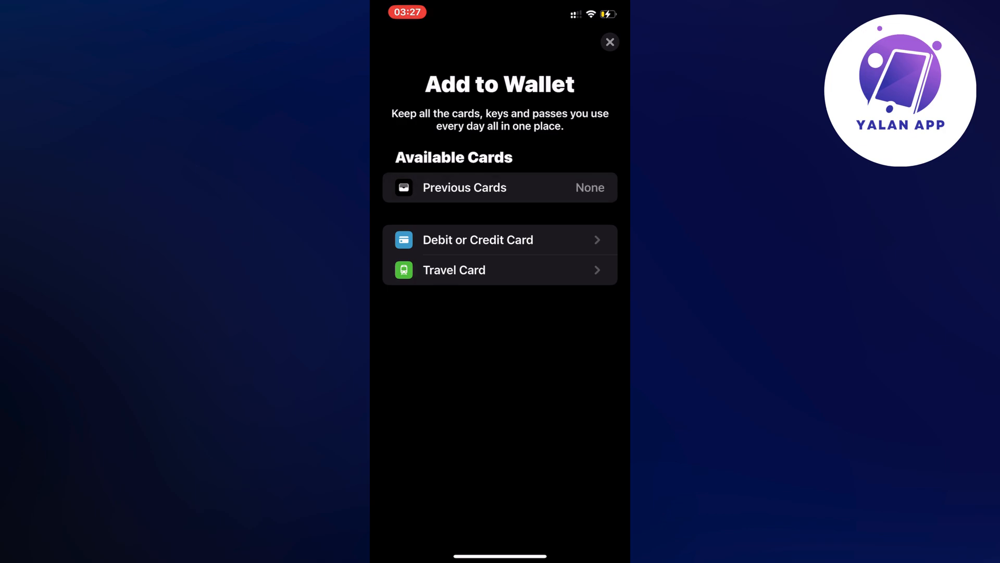
- Select Debit or Credit Card and continue past the Apple Pay intro to the scanning screen
left_click(478, 240)
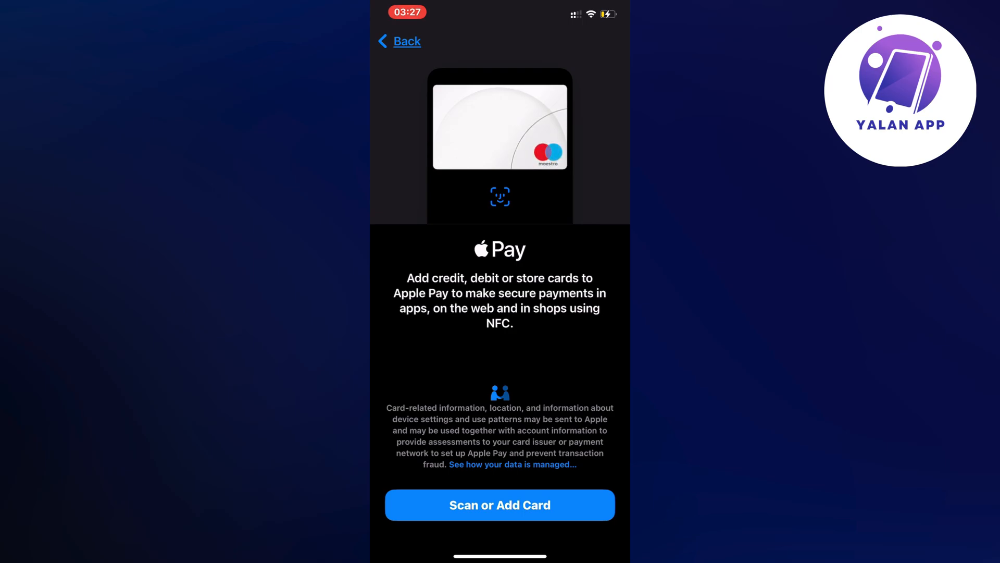
left_click(499, 505)
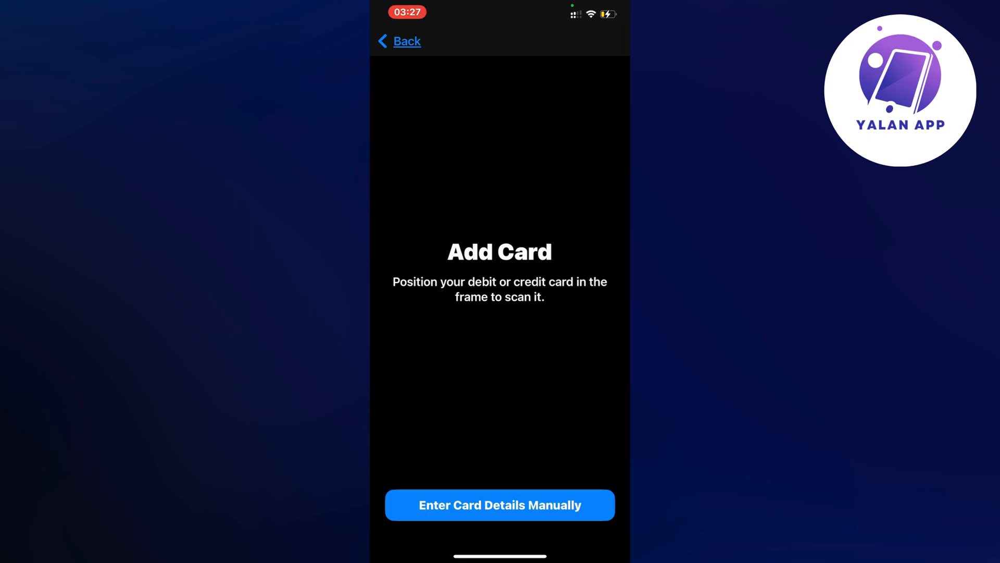
- Choose Enter Card Details Manually to reach the empty name and card number form
left_click(499, 505)
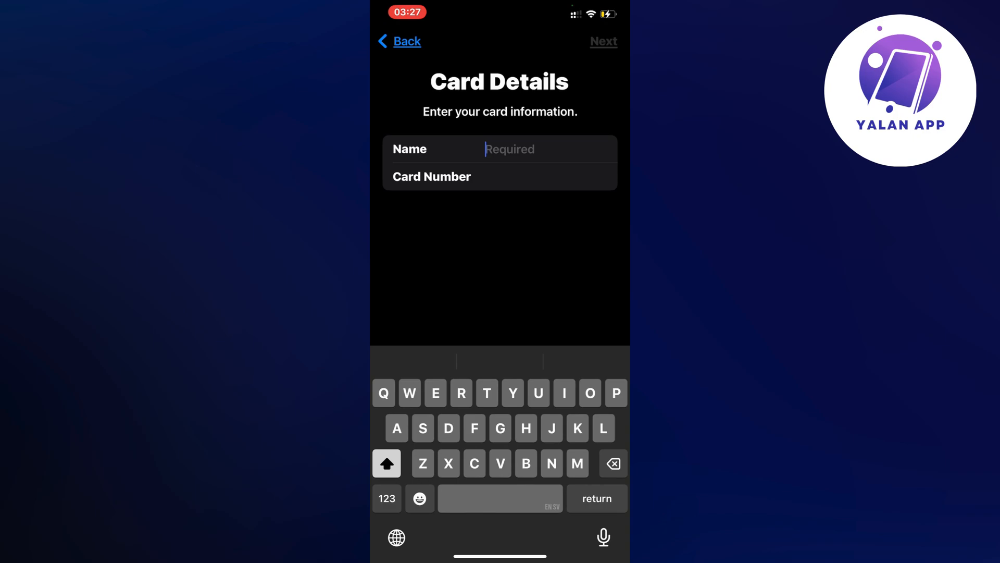